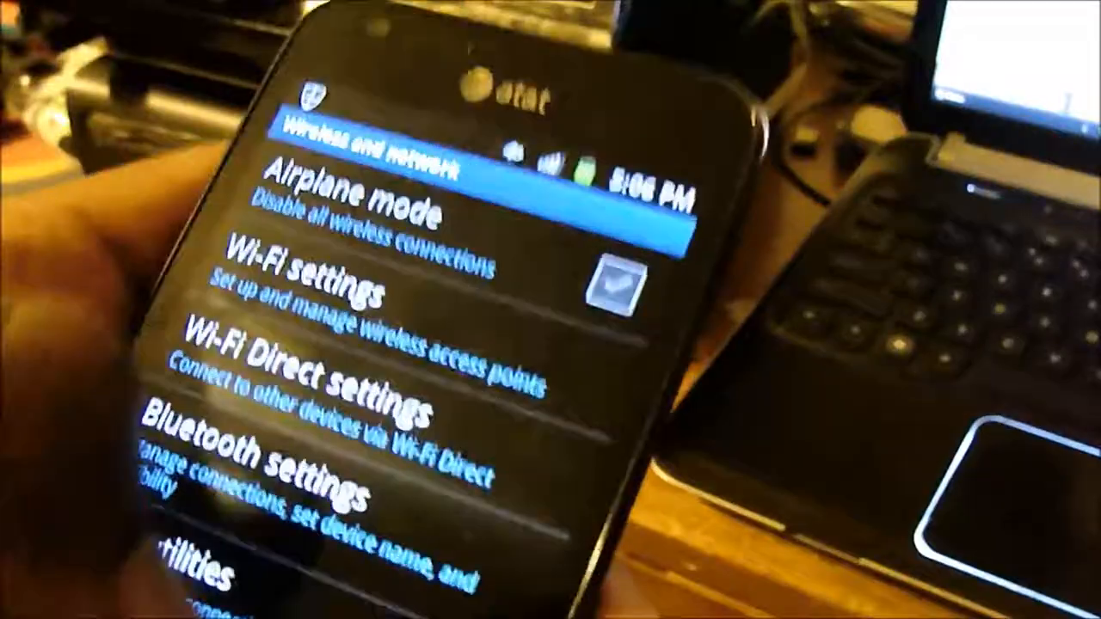
{"action": "scroll", "scroll_direction": "down", "scroll_amount": 3}
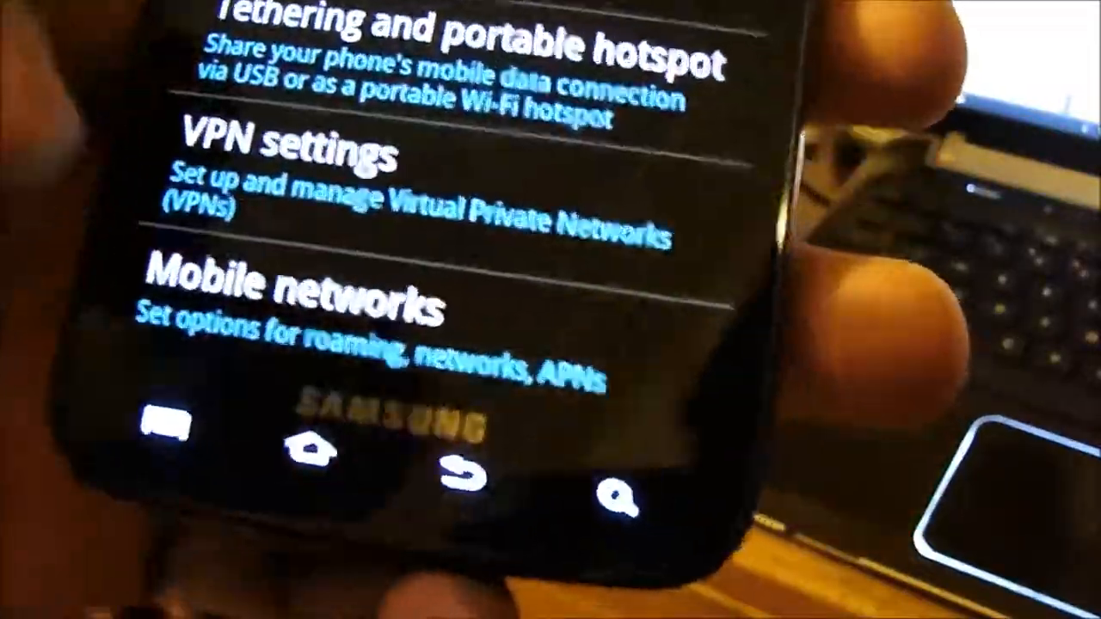